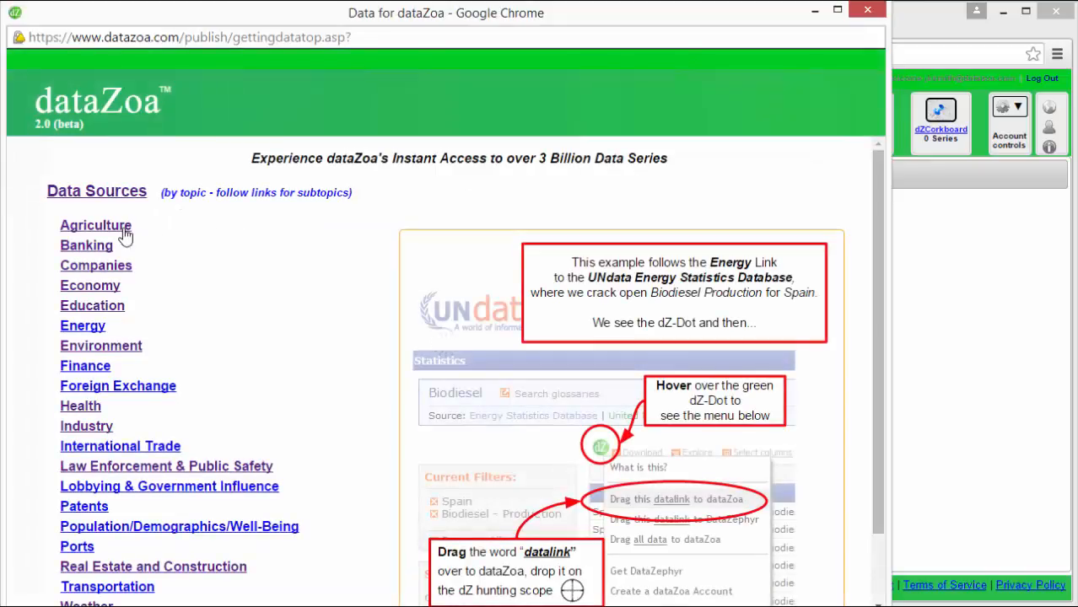
Reach the USDA QuickStats site via dataZoa's Agriculture data sources
click(95, 227)
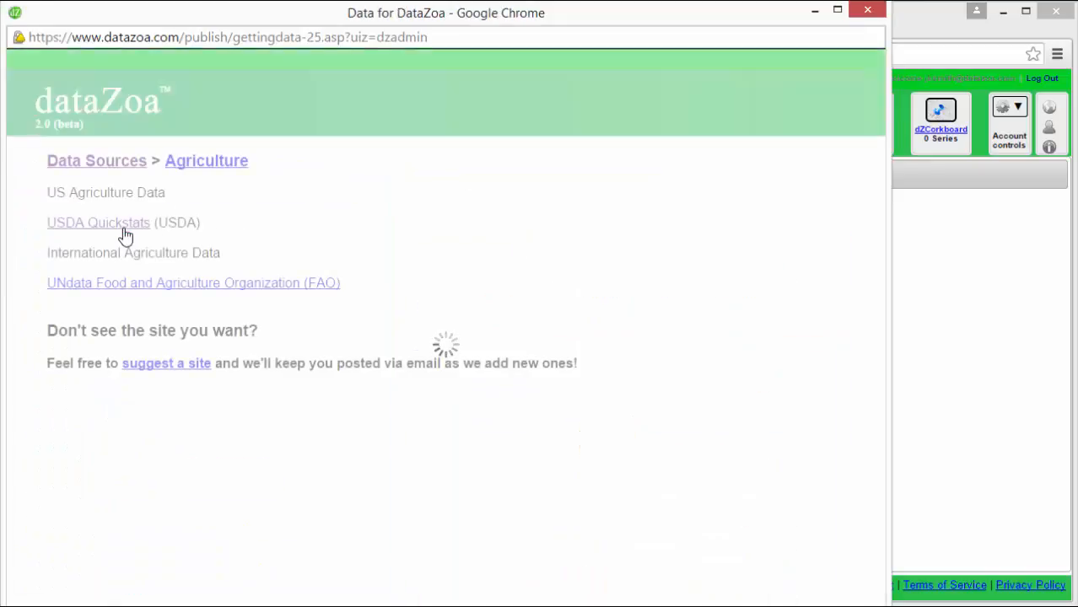
mouse_move(98, 223)
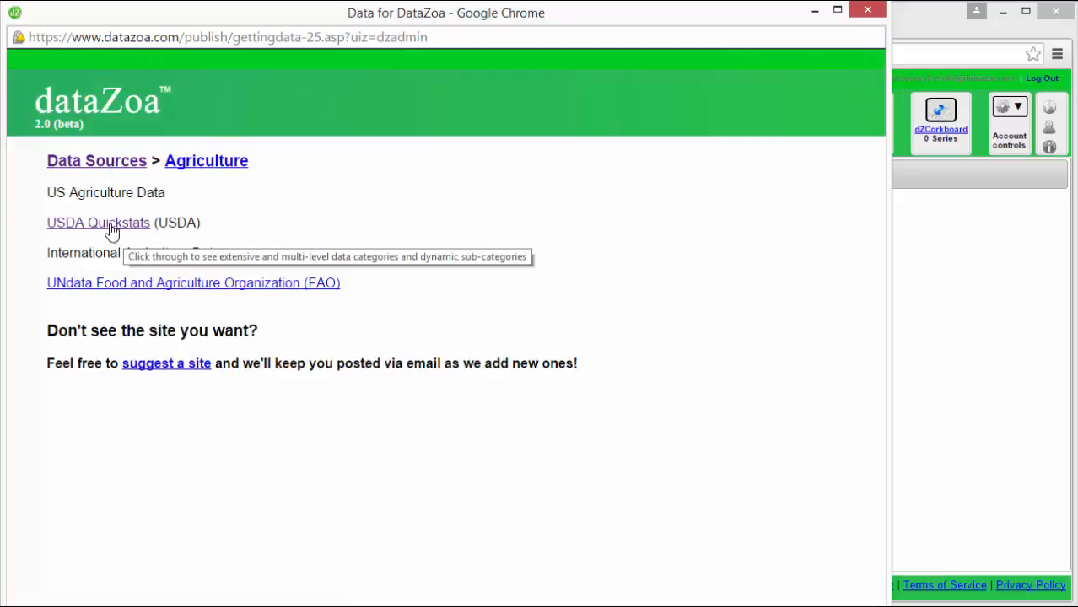
click(98, 222)
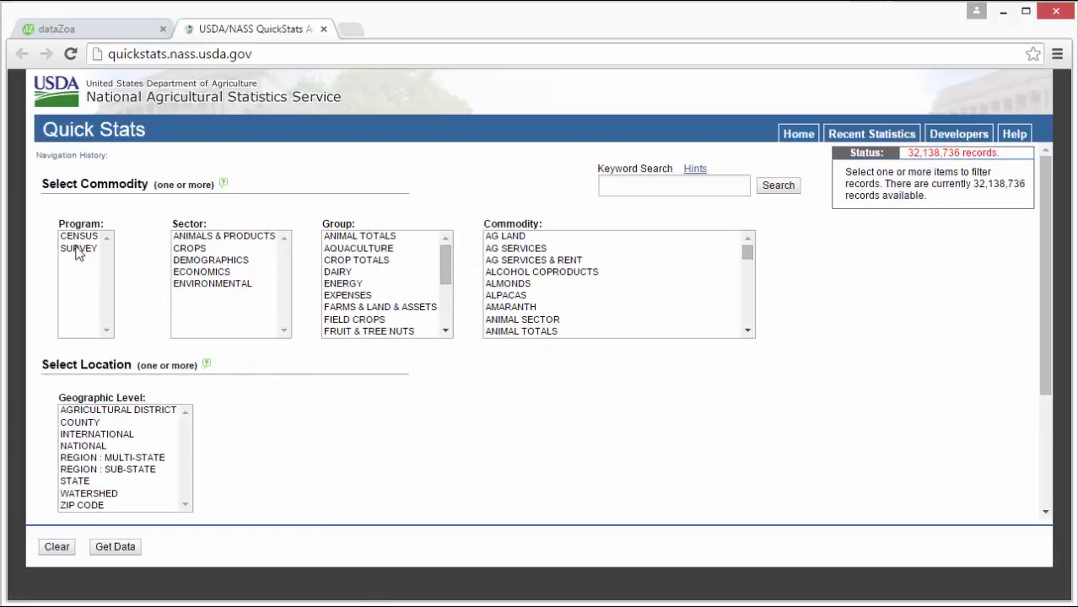
Filter the query to program SURVEY, sector CROPS and group FIELD CROPS
click(78, 250)
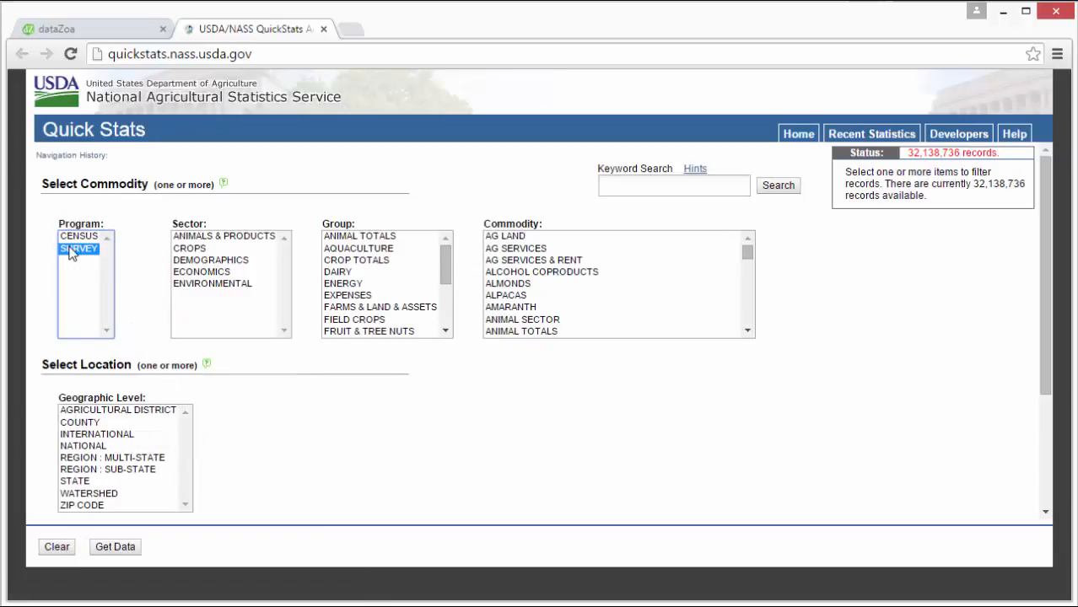
click(78, 248)
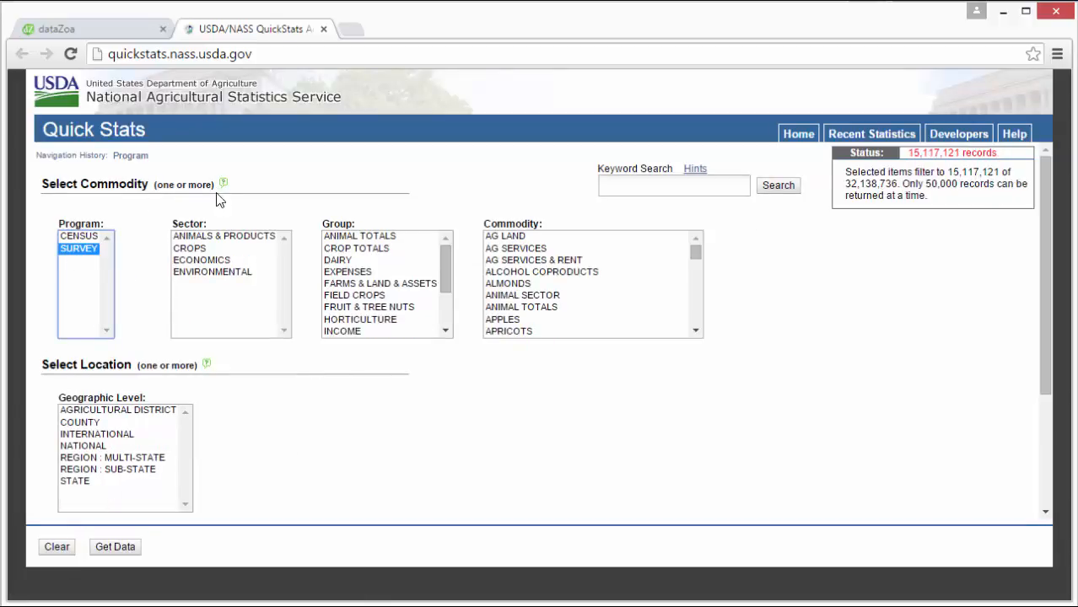
click(189, 248)
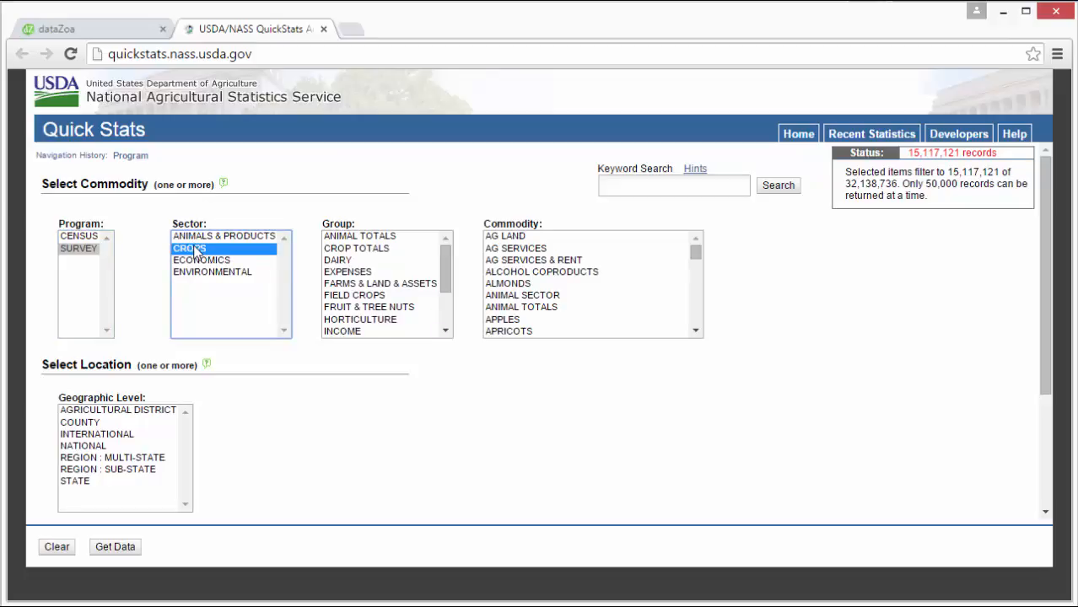
click(189, 248)
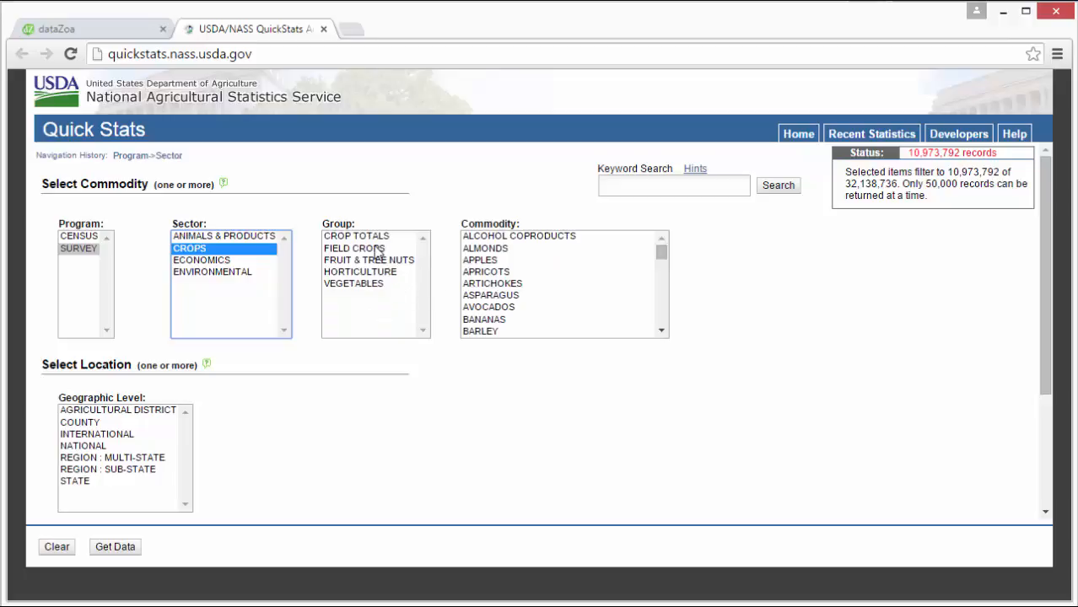
click(354, 248)
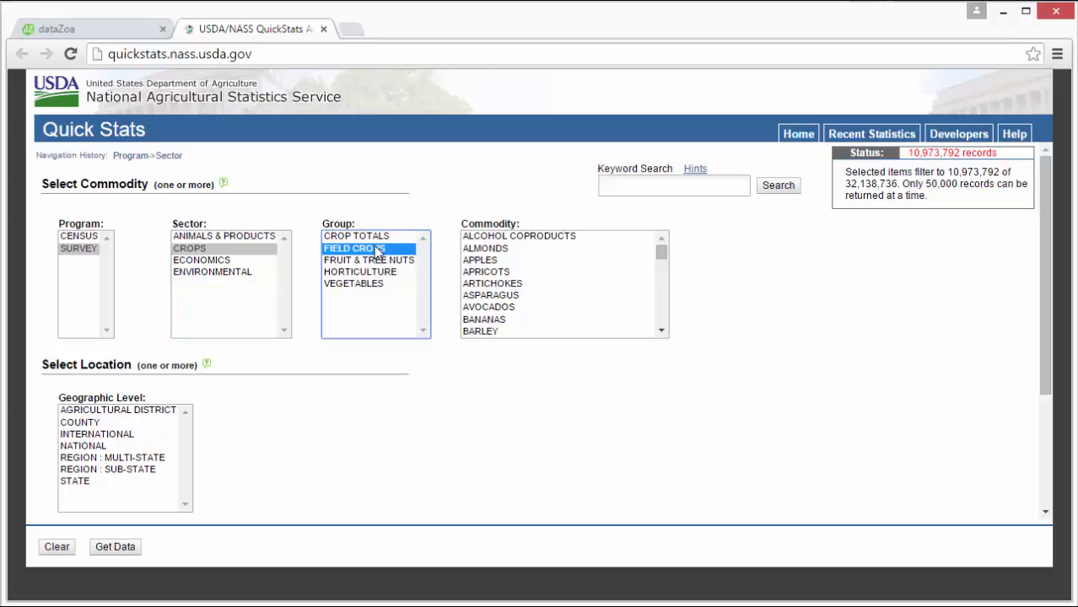
click(354, 248)
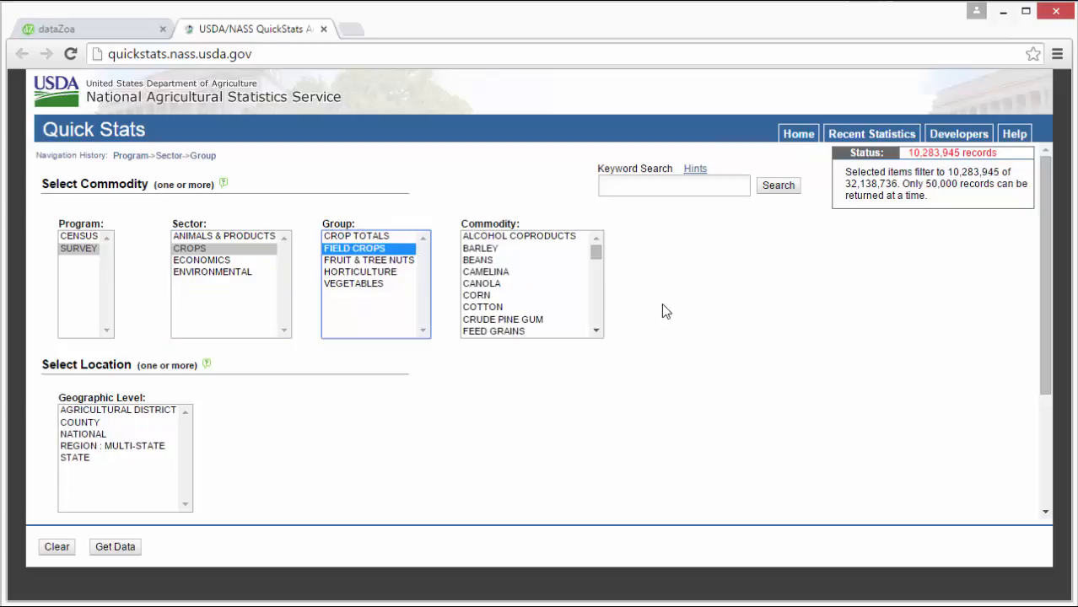
mouse_move(510, 263)
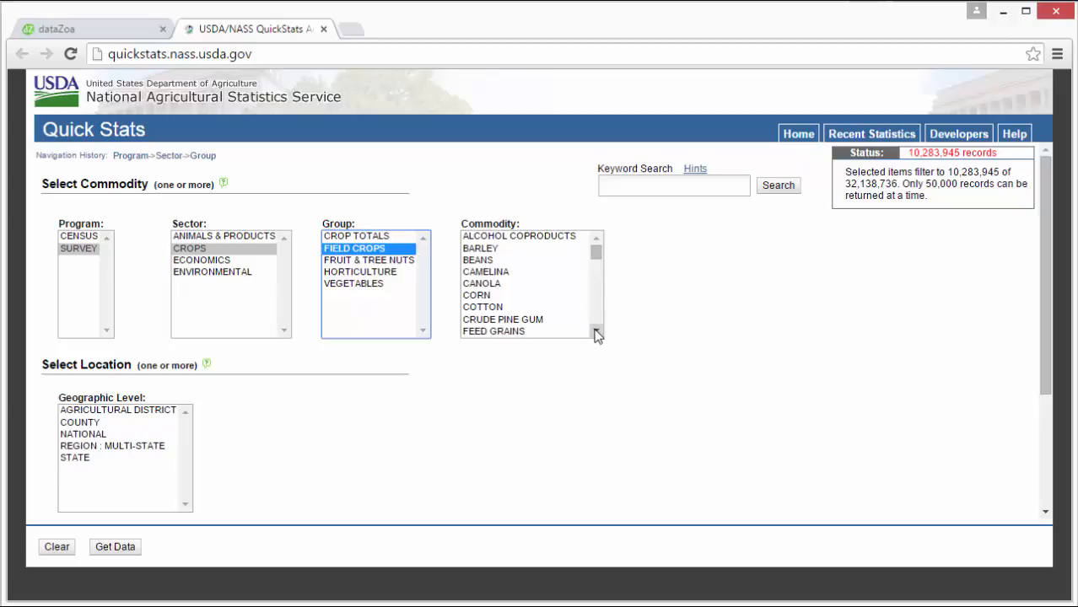
Choose commodity BEANS, category PRODUCTION and data item 'BEANS, DRY EDIBLE - PRODUCTION, MEASURED IN $'
click(595, 330)
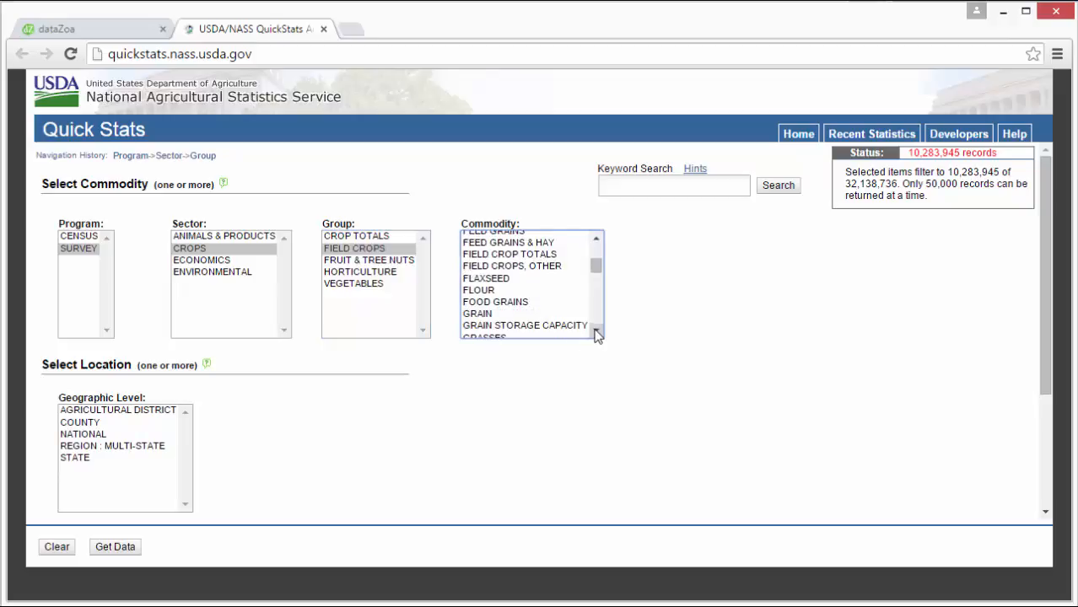
click(479, 260)
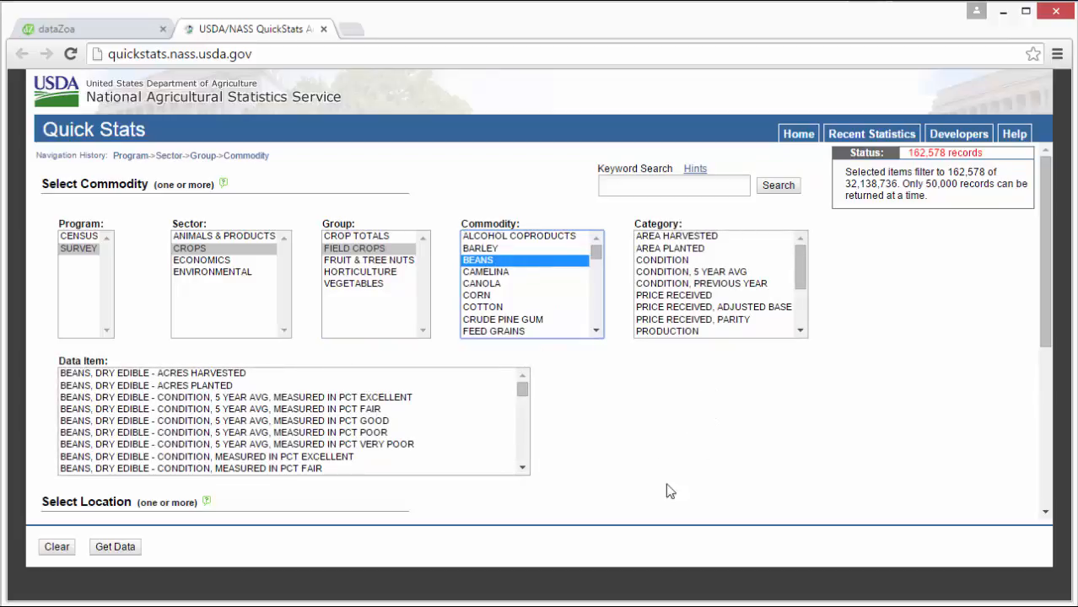
mouse_move(689, 331)
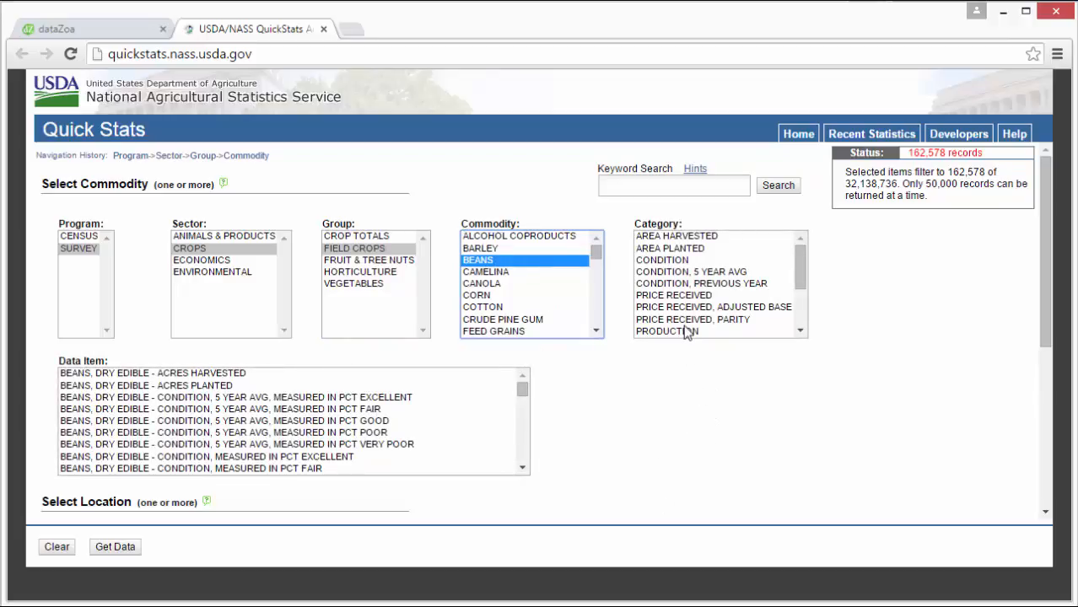
click(665, 331)
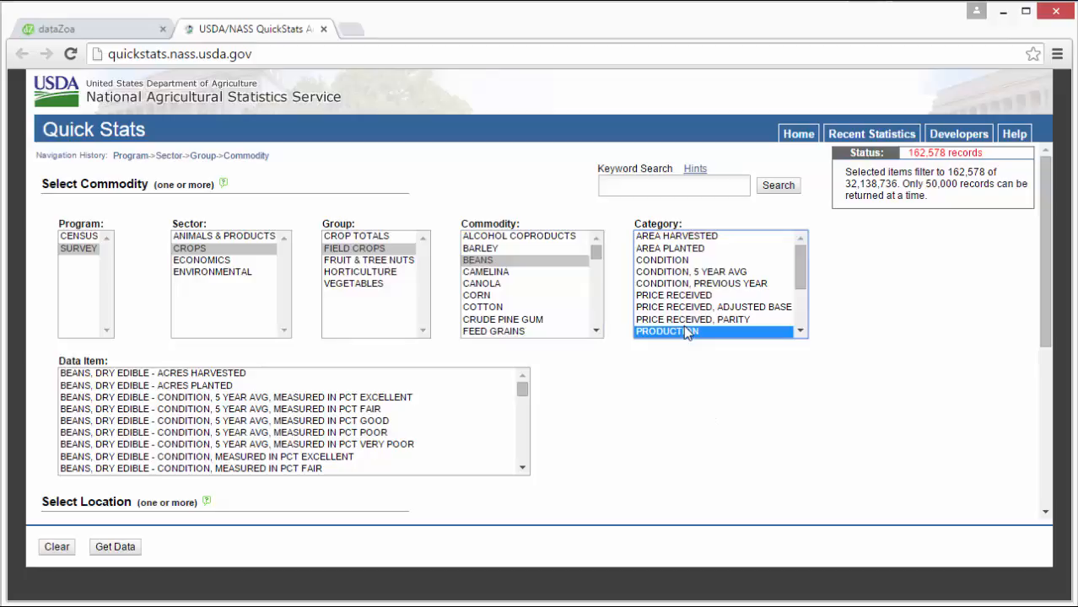
click(666, 331)
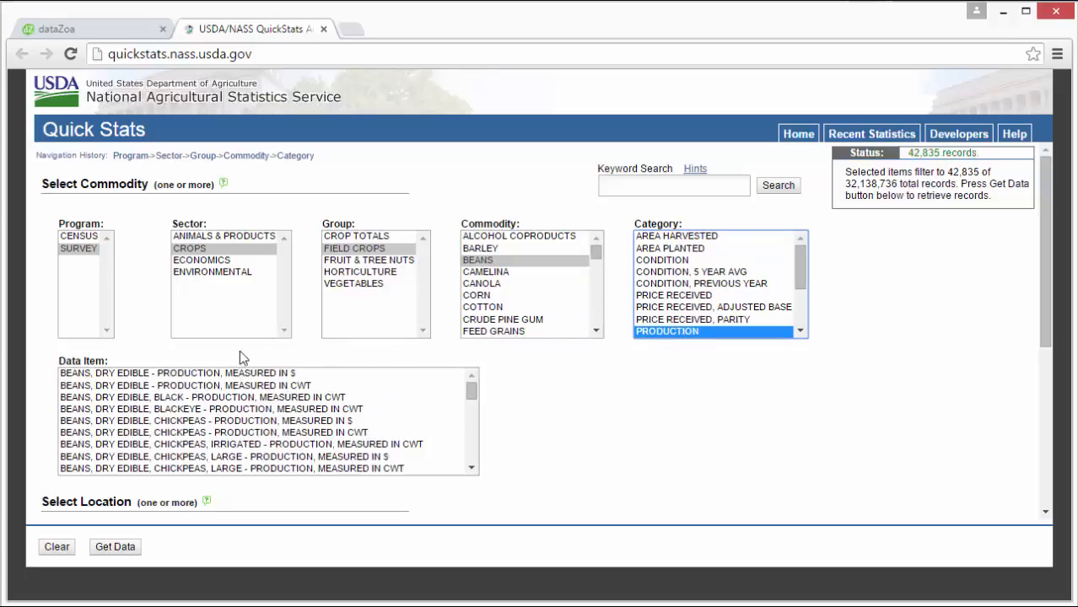
mouse_move(278, 352)
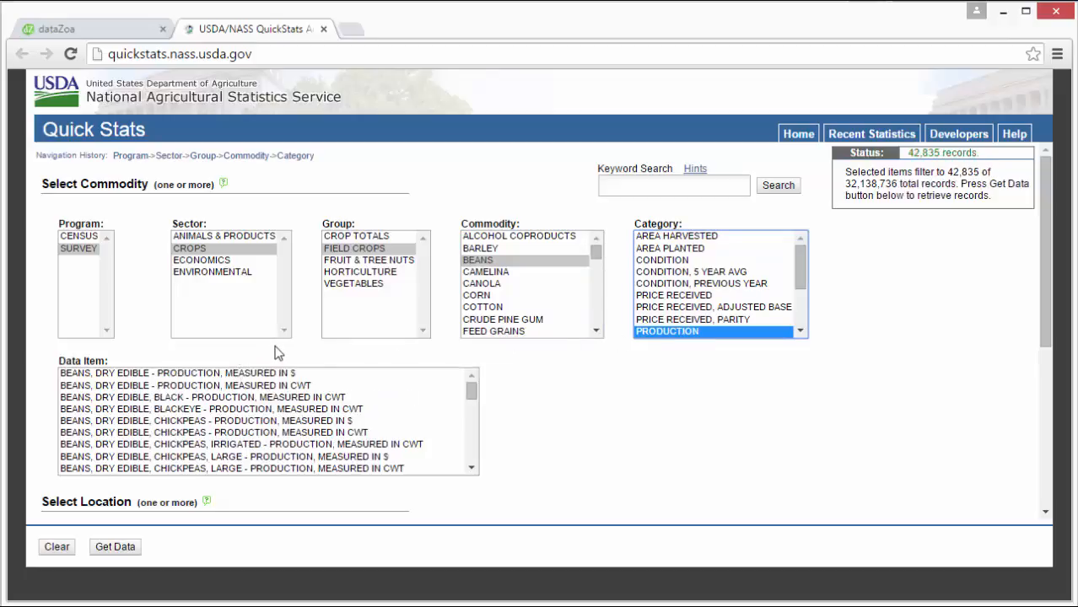
mouse_move(257, 378)
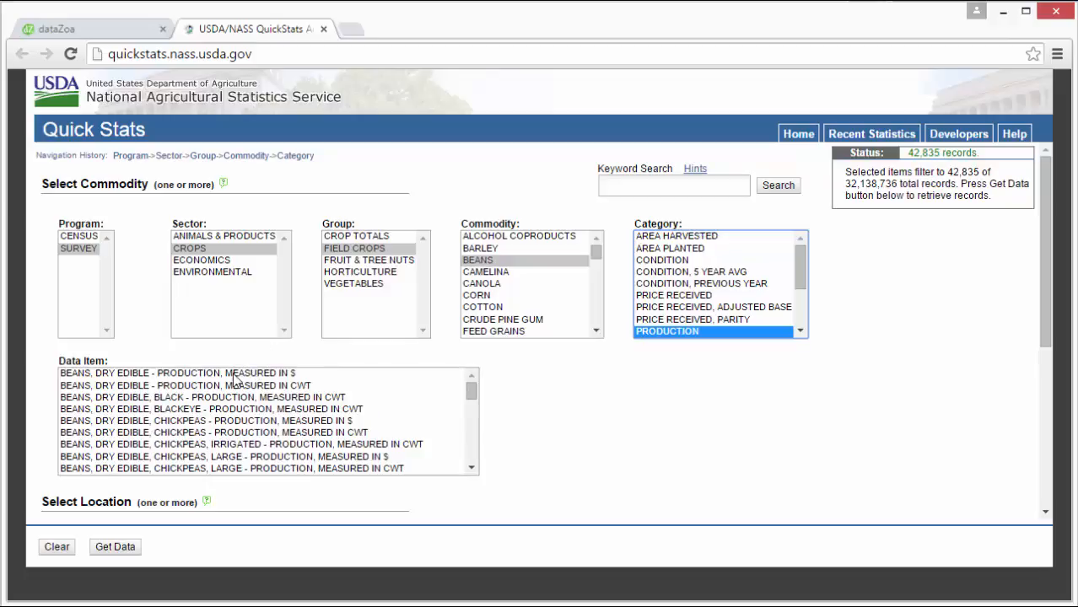
click(177, 372)
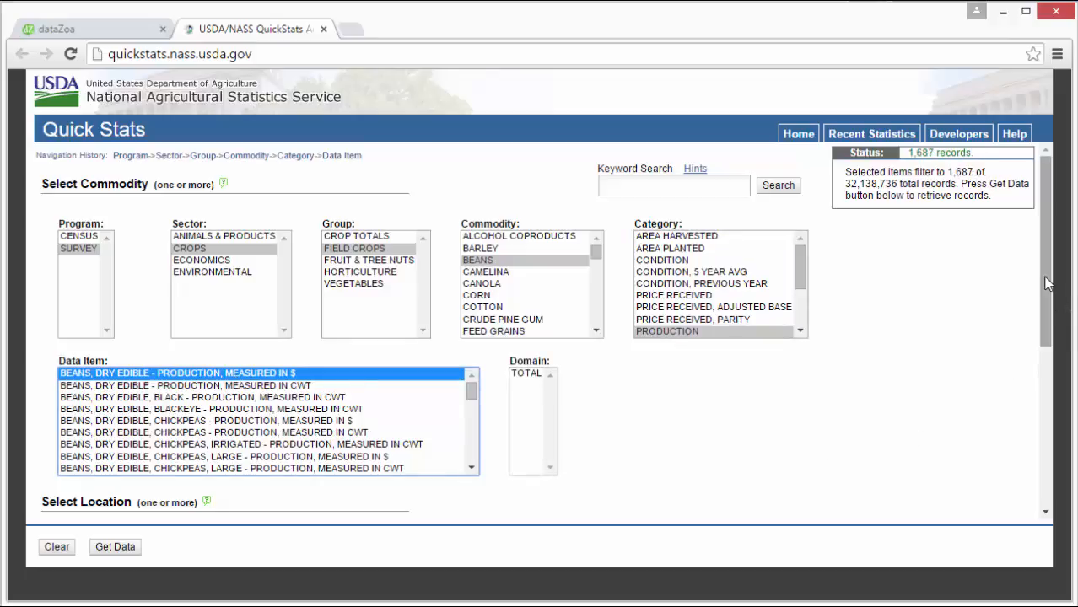
Set the geographic level to STATE and the state to CALIFORNIA
scroll(down, 3)
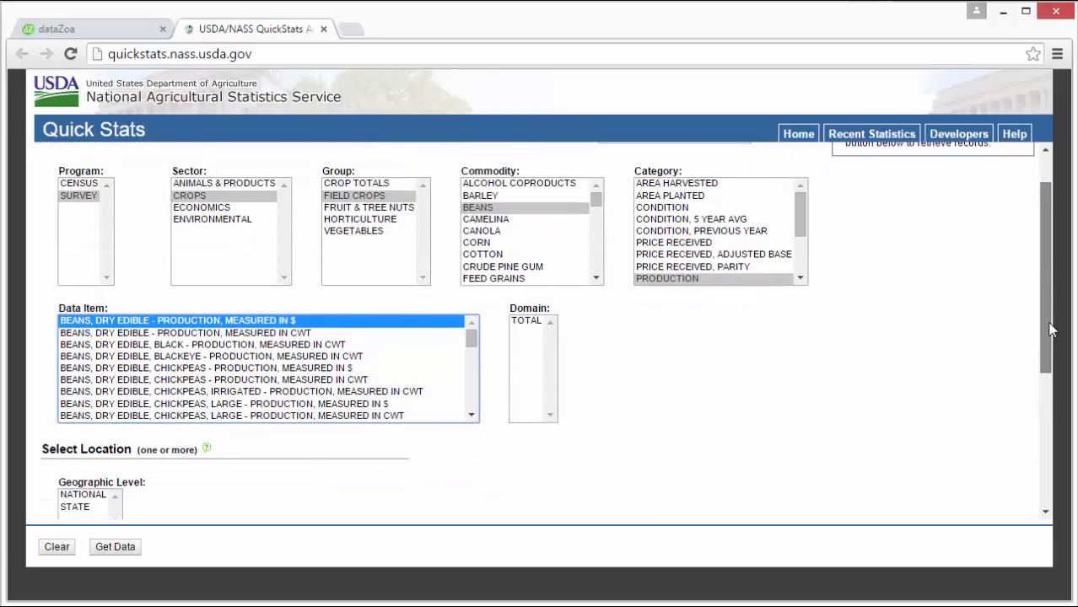
scroll(down, 3)
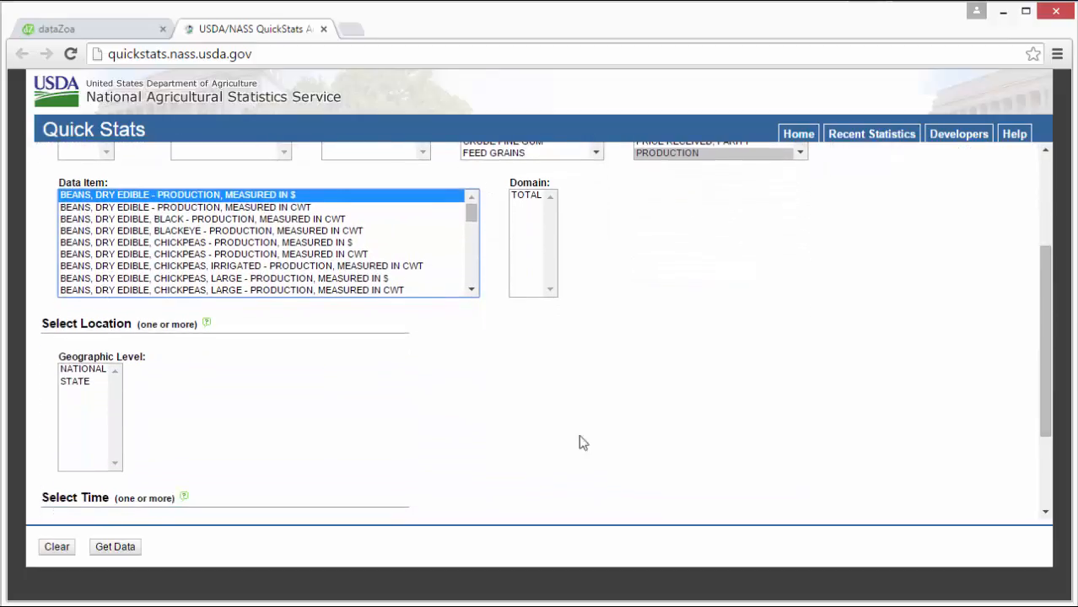
click(74, 381)
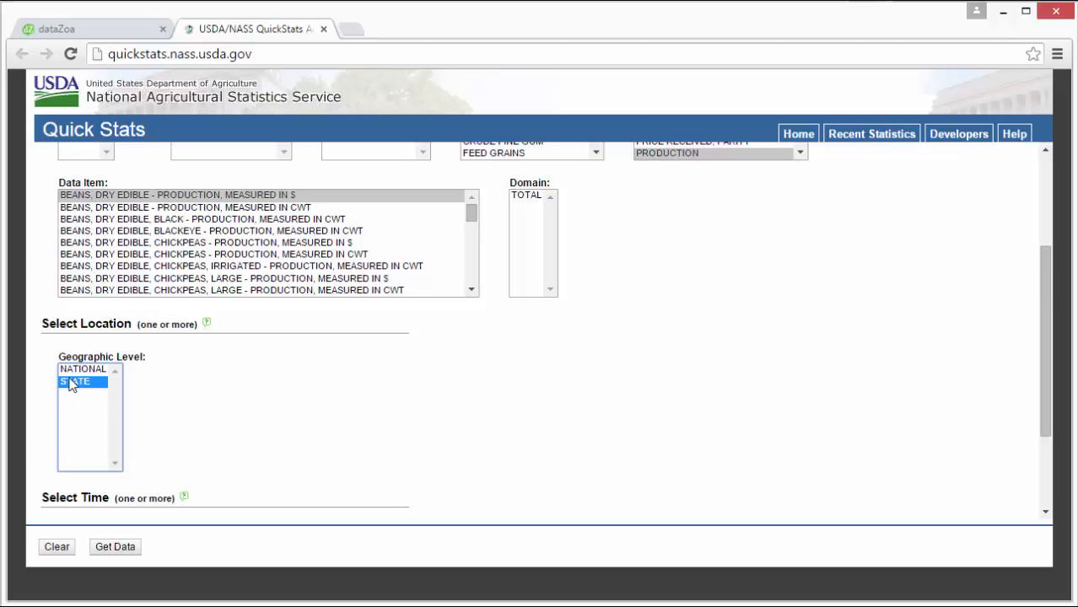
click(83, 381)
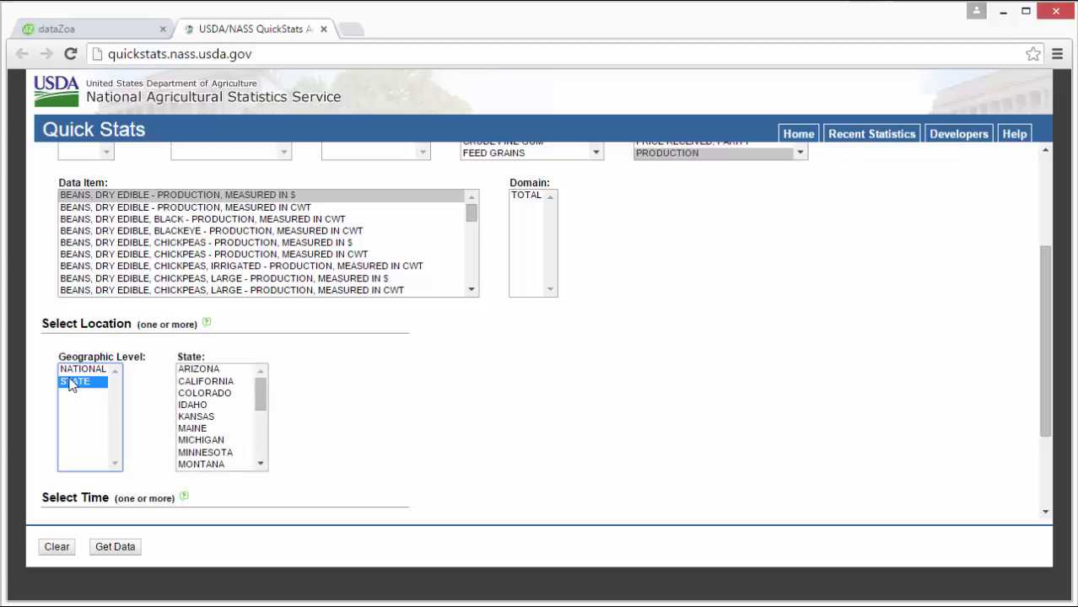
click(206, 382)
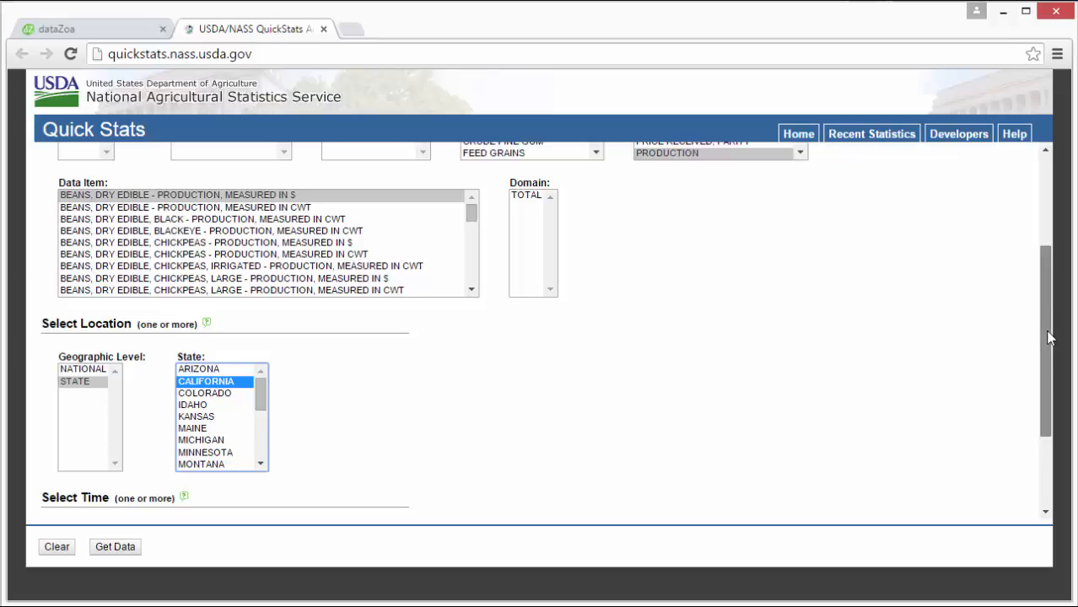
Select all years 2014–1909 and ANNUAL as the period type
scroll(down, 3)
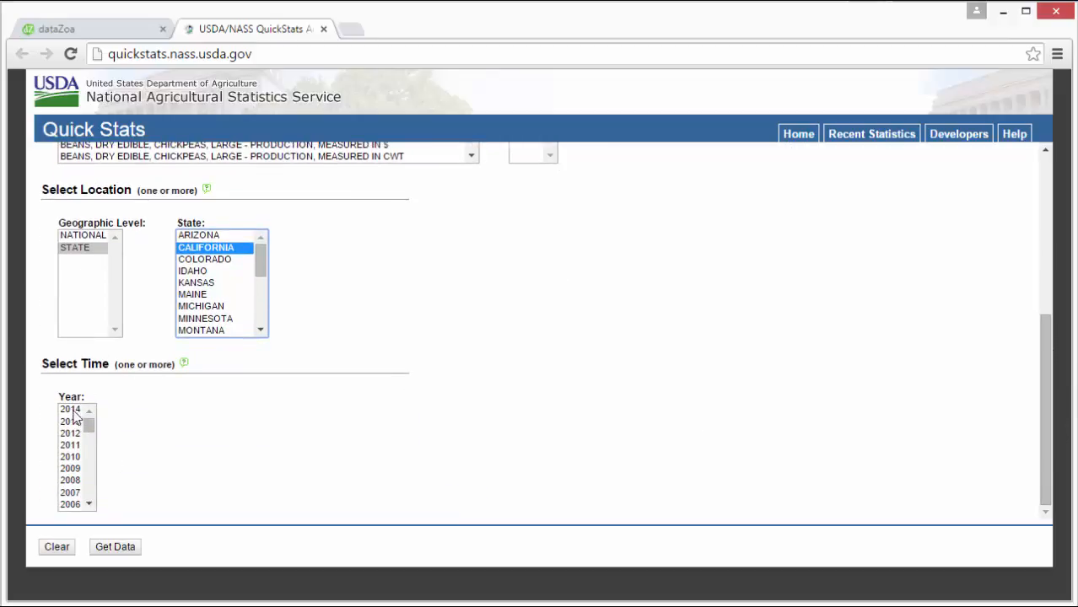
click(71, 411)
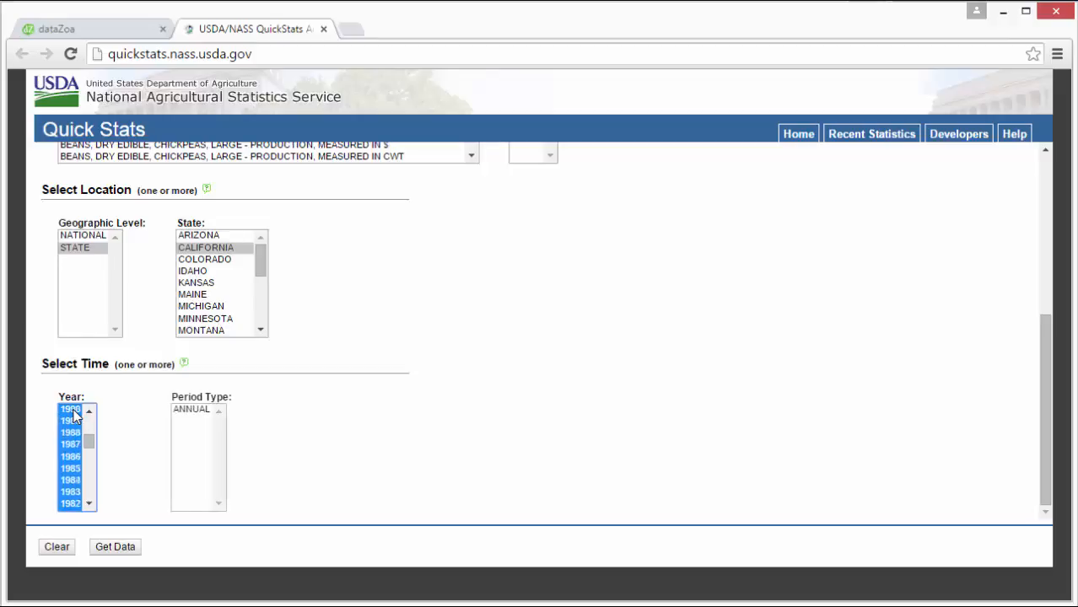
scroll(down, 3)
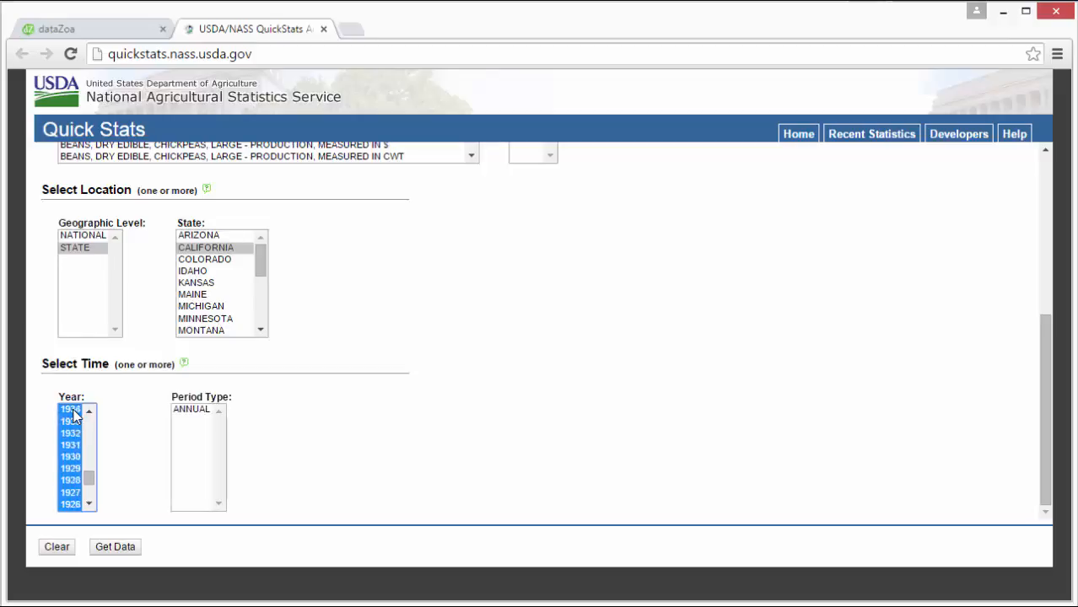
scroll(down, 3)
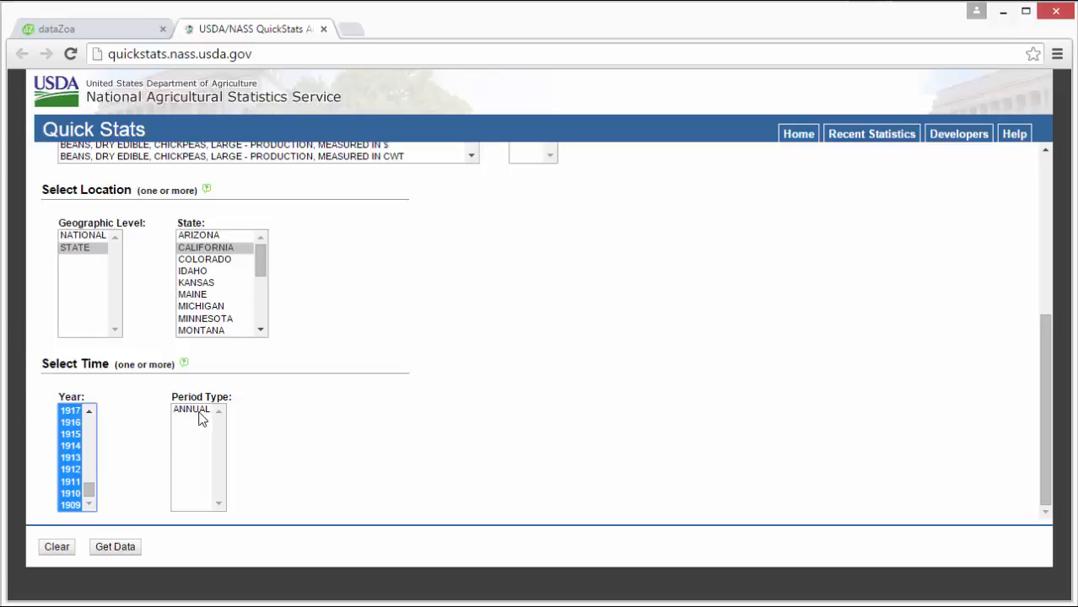
click(193, 410)
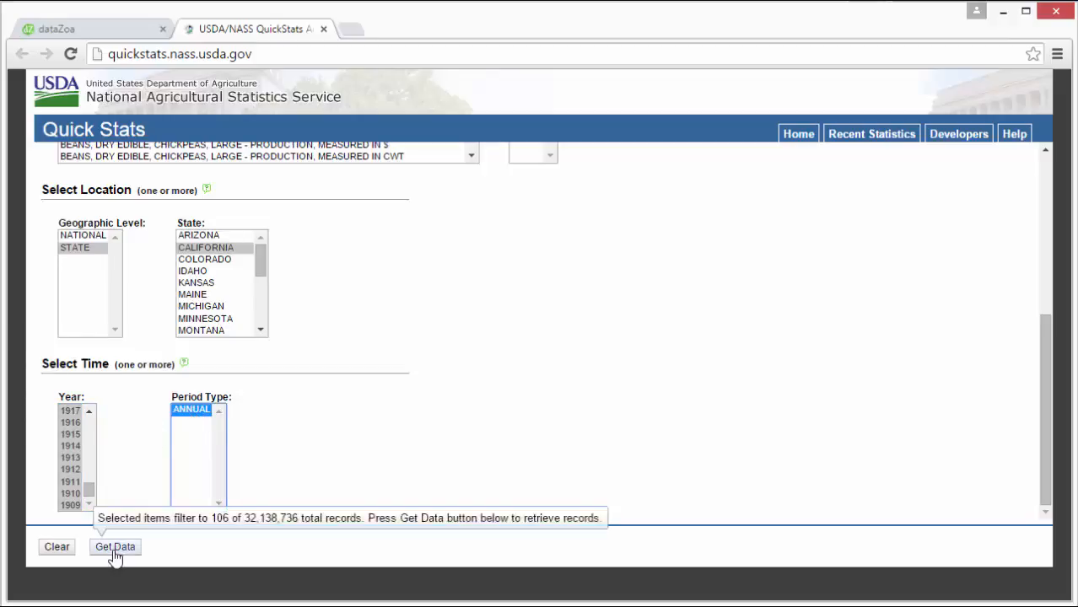
Choose YEAR as the period and retrieve the 106 matching records
click(192, 410)
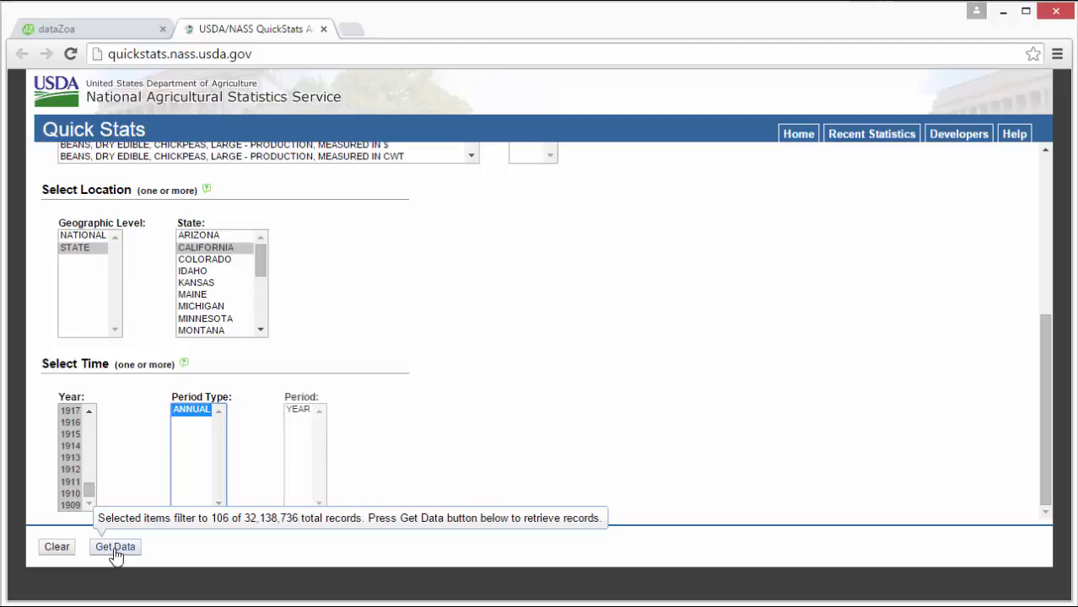
click(115, 547)
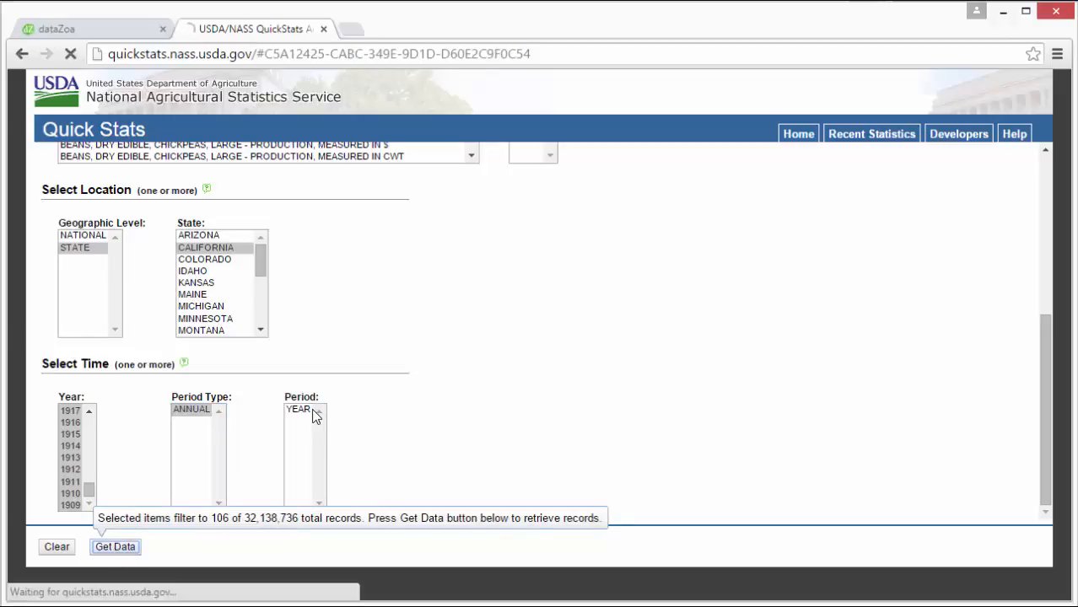
click(115, 547)
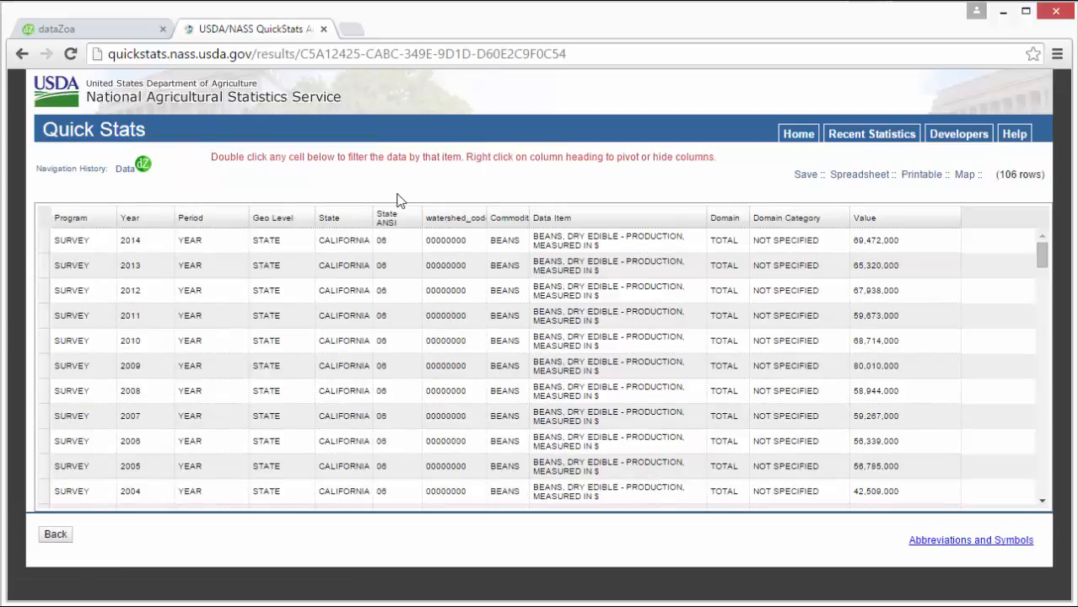
Bring up the options for sending the 106-row results to dataZoa
click(142, 167)
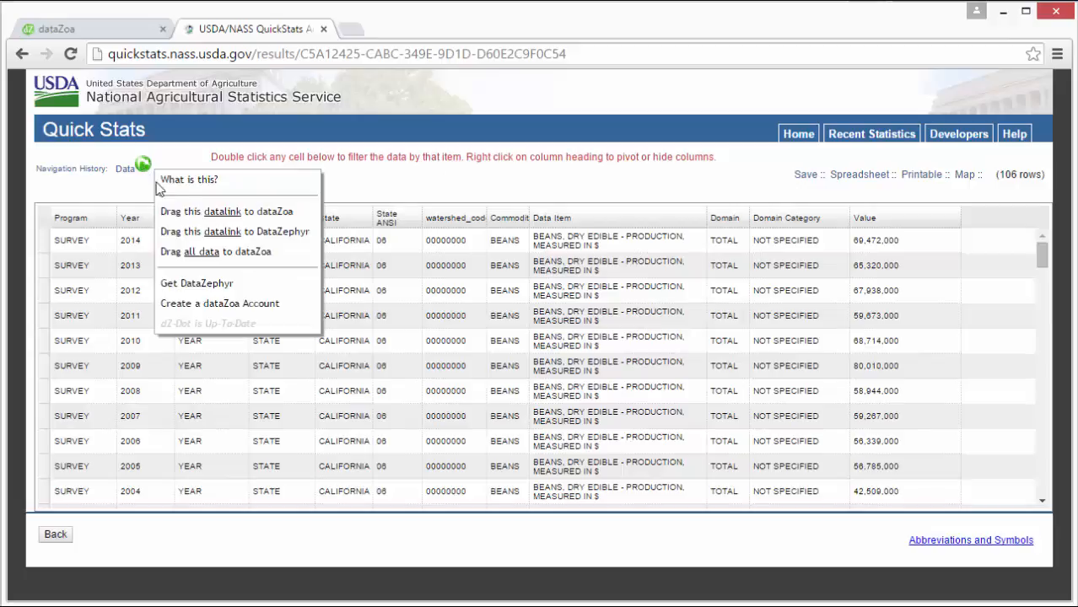
mouse_move(223, 211)
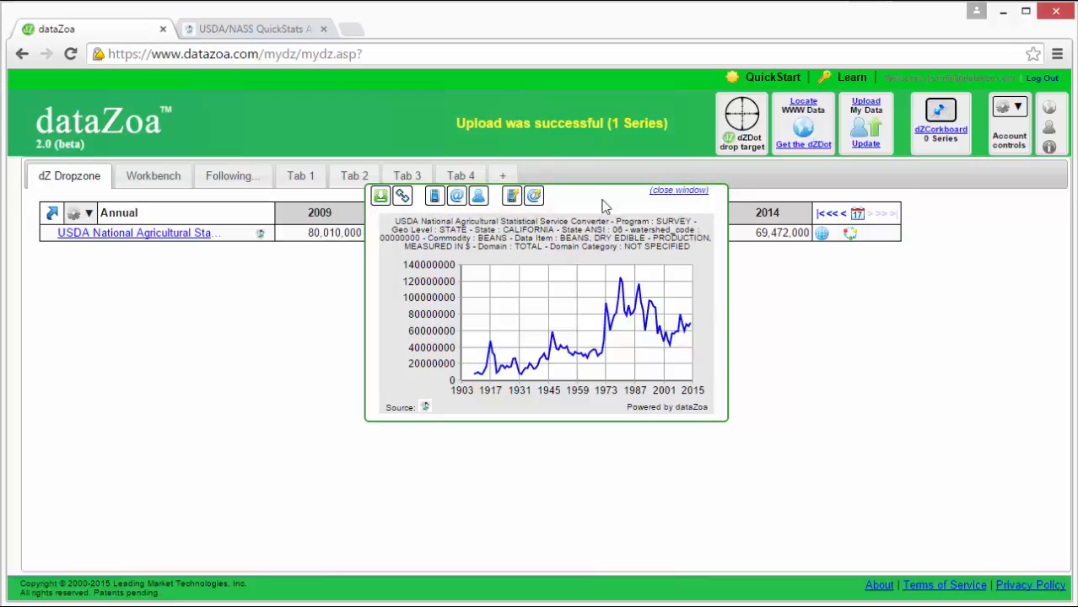
Close the chart preview and jump the Dropzone table back to 1909
click(679, 189)
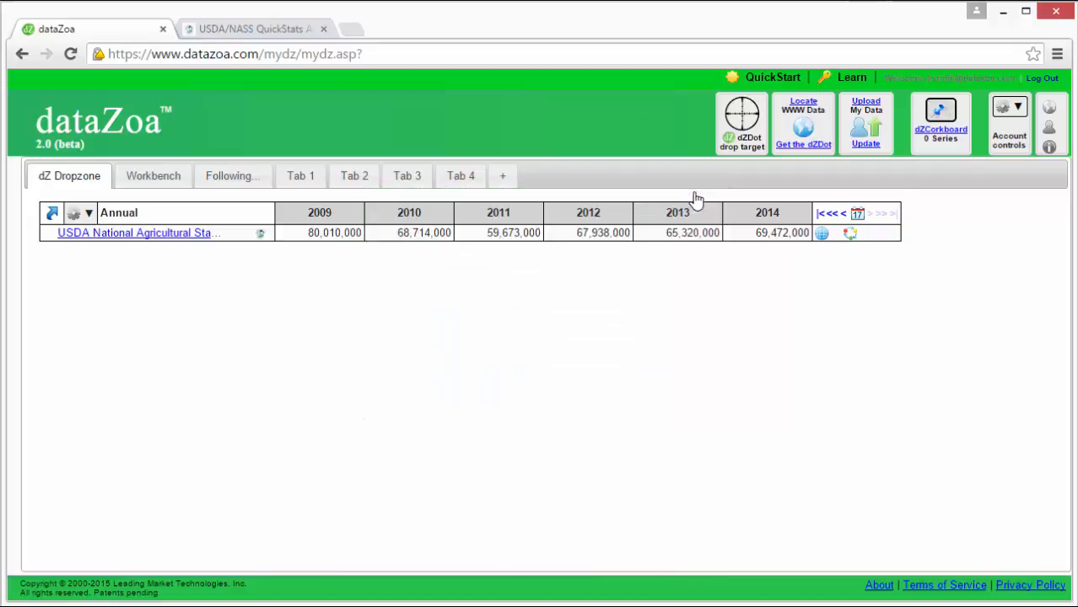
mouse_move(850, 319)
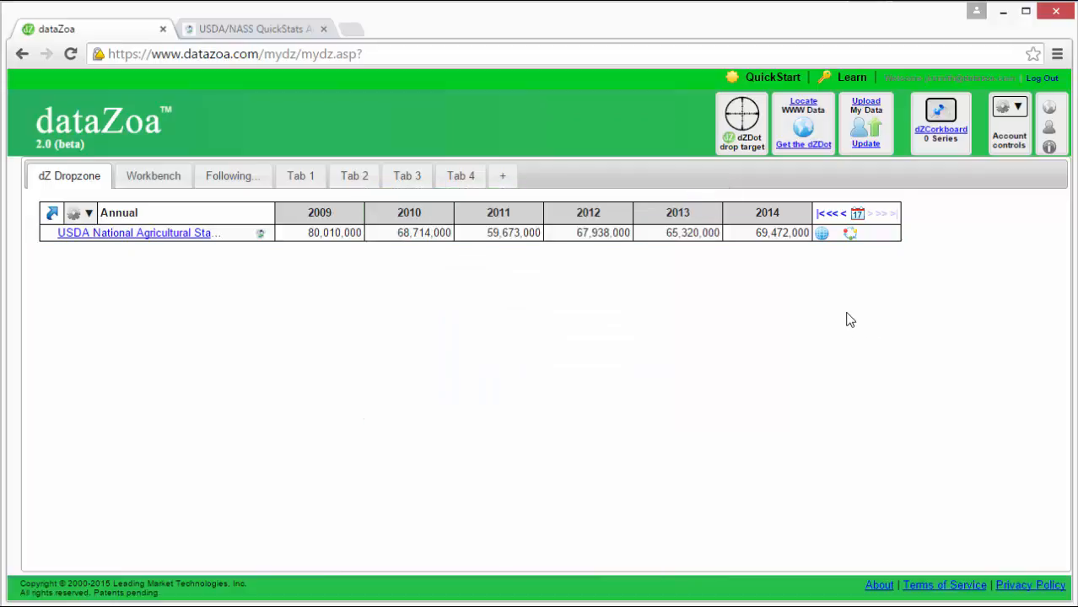
mouse_move(825, 213)
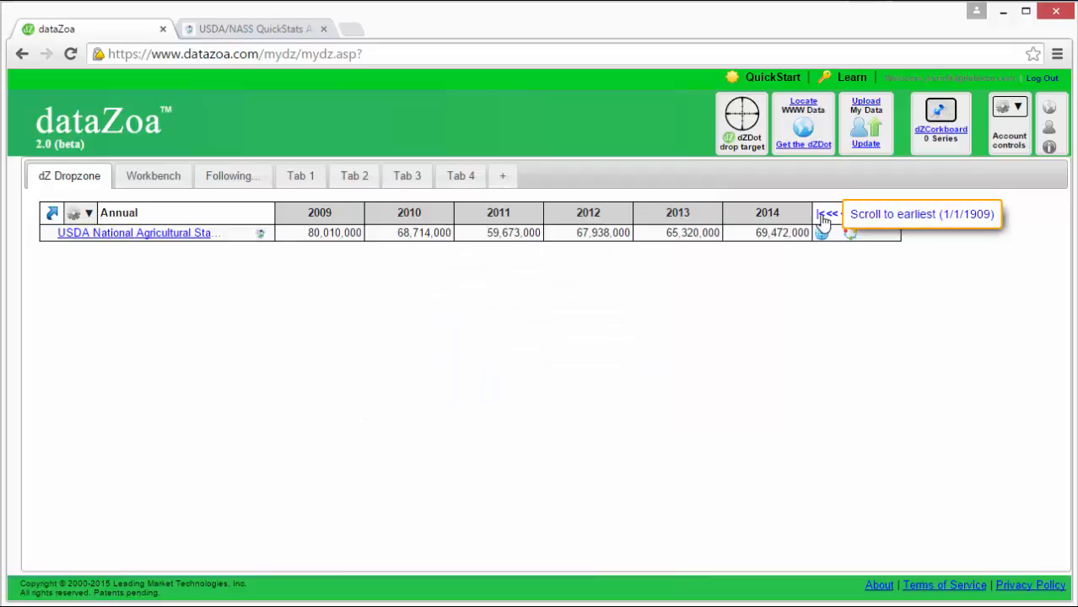
click(825, 213)
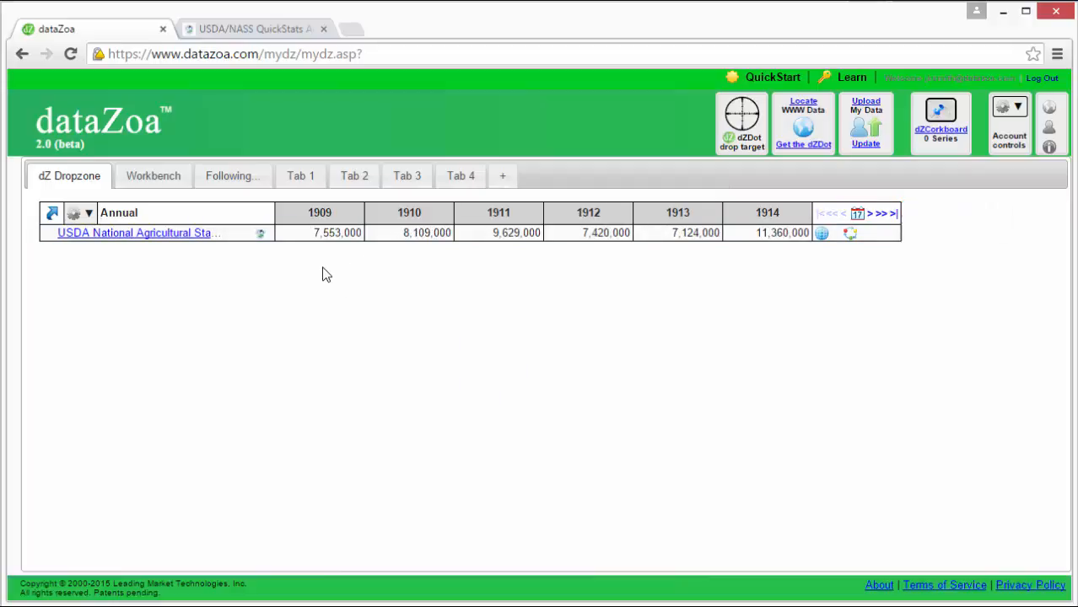
mouse_move(884, 248)
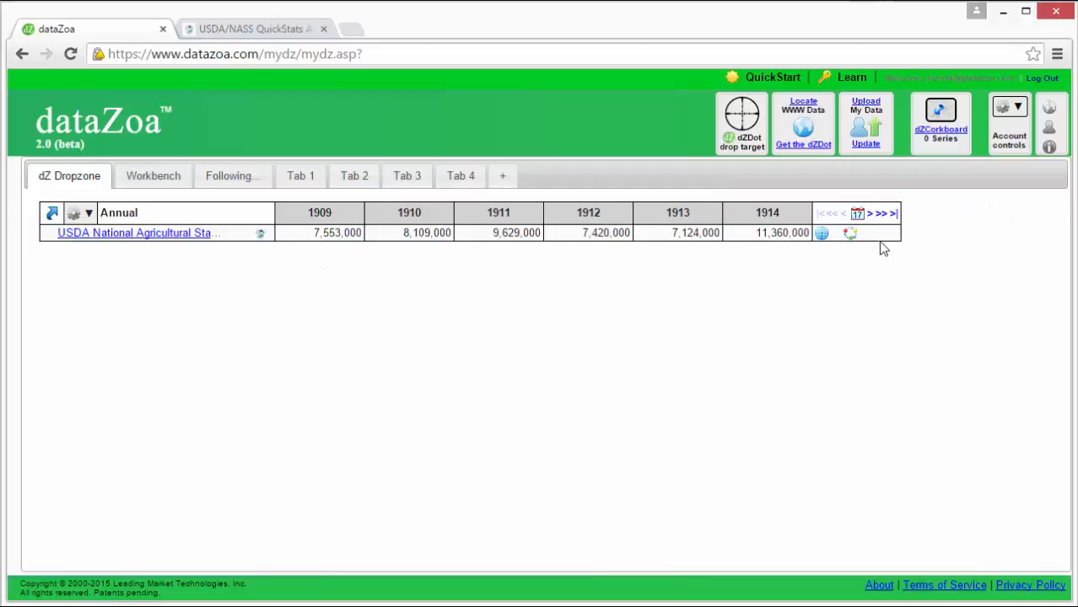
mouse_move(895, 213)
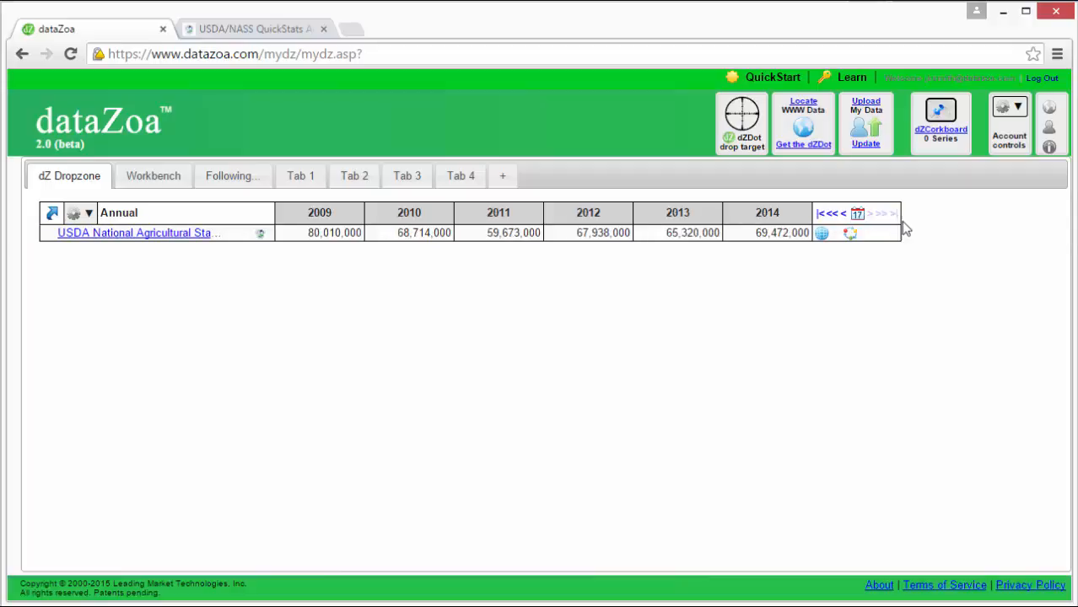
mouse_move(938, 320)
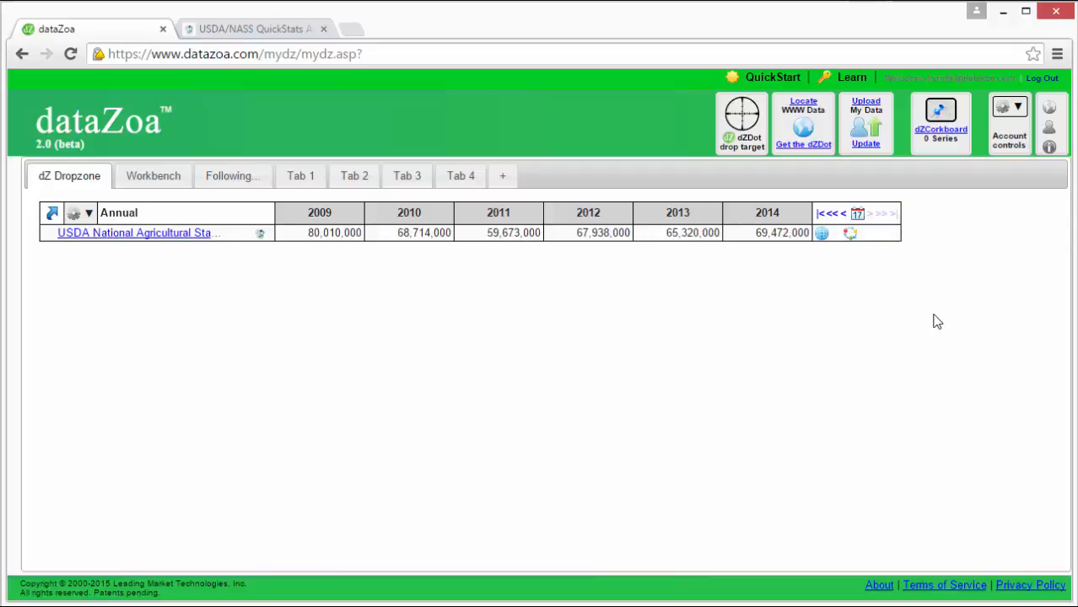
mouse_move(533, 446)
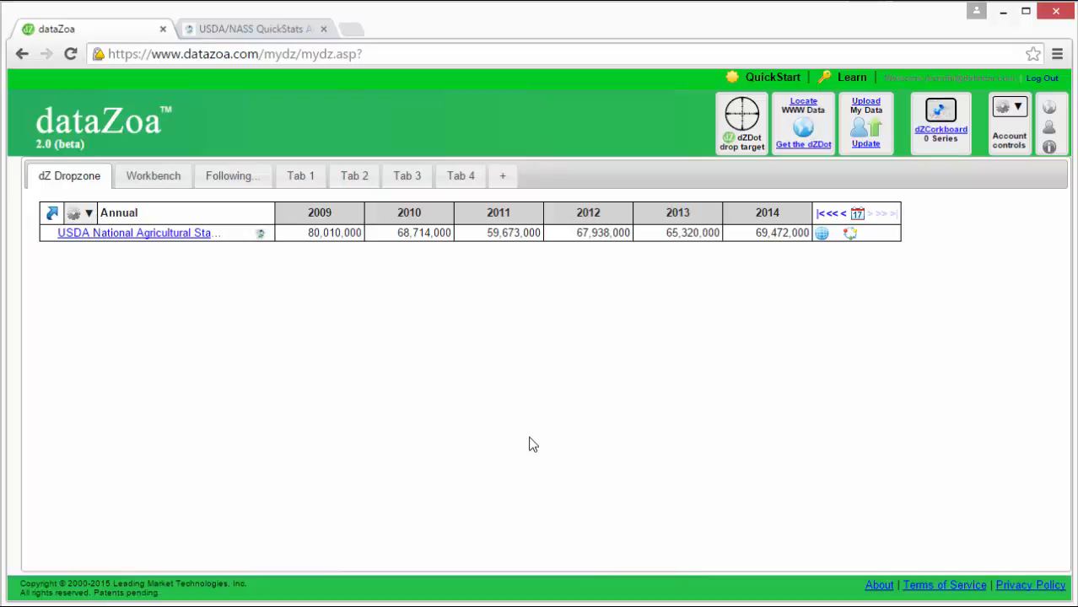
mouse_move(420, 334)
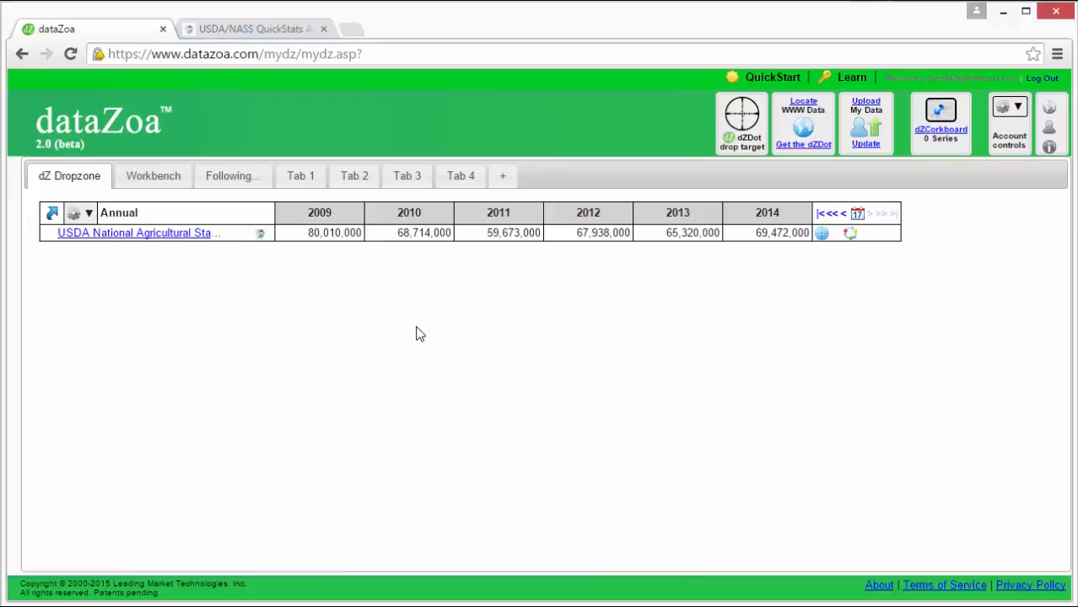